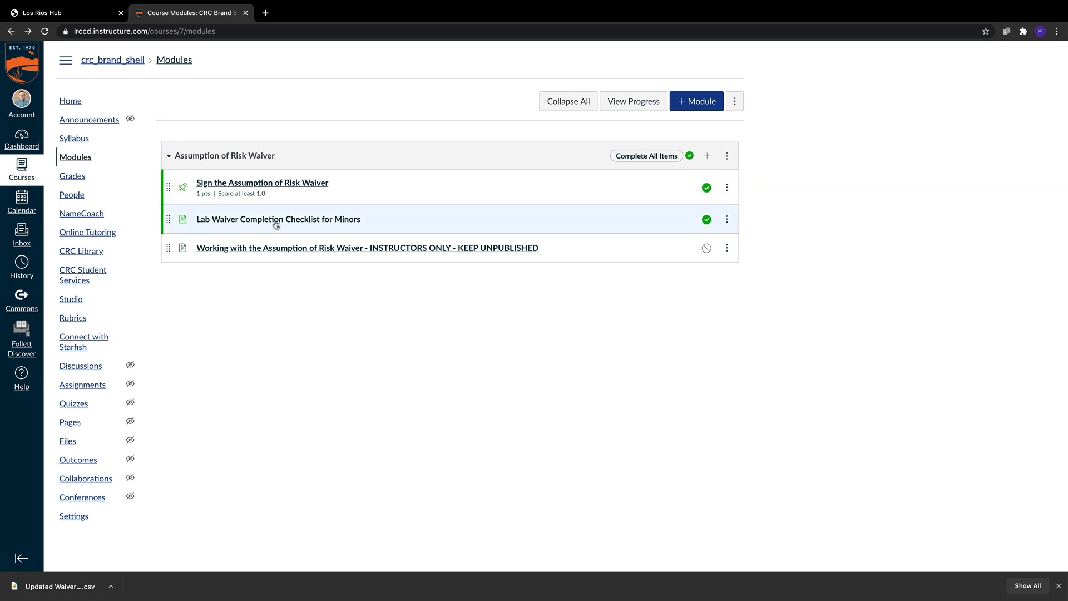
{"action": "mouse_move", "coordinate": [539, 228]}
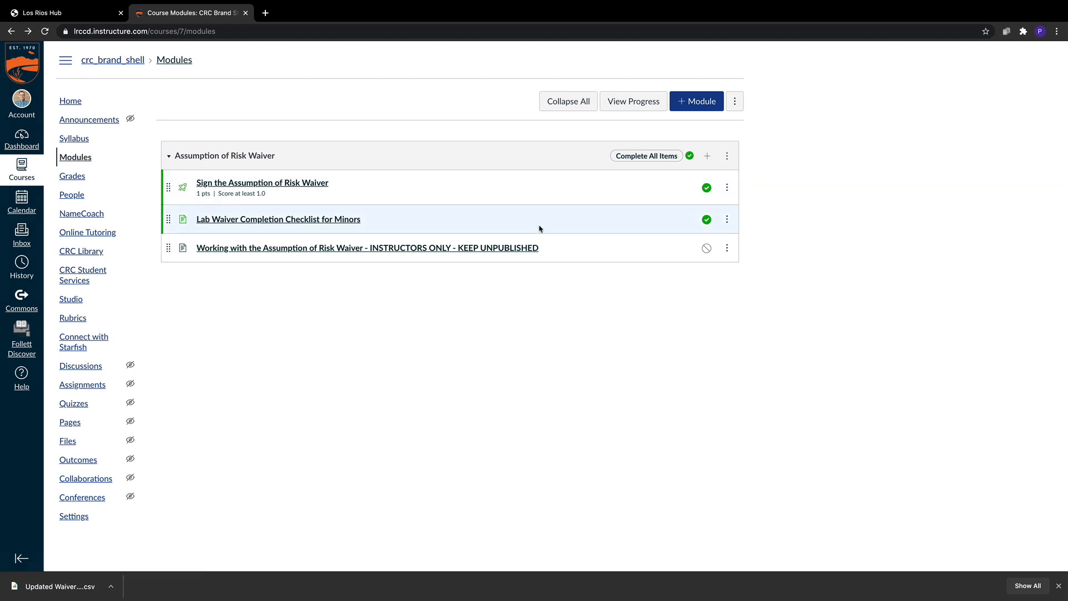
{"action": "mouse_move", "coordinate": [209, 219]}
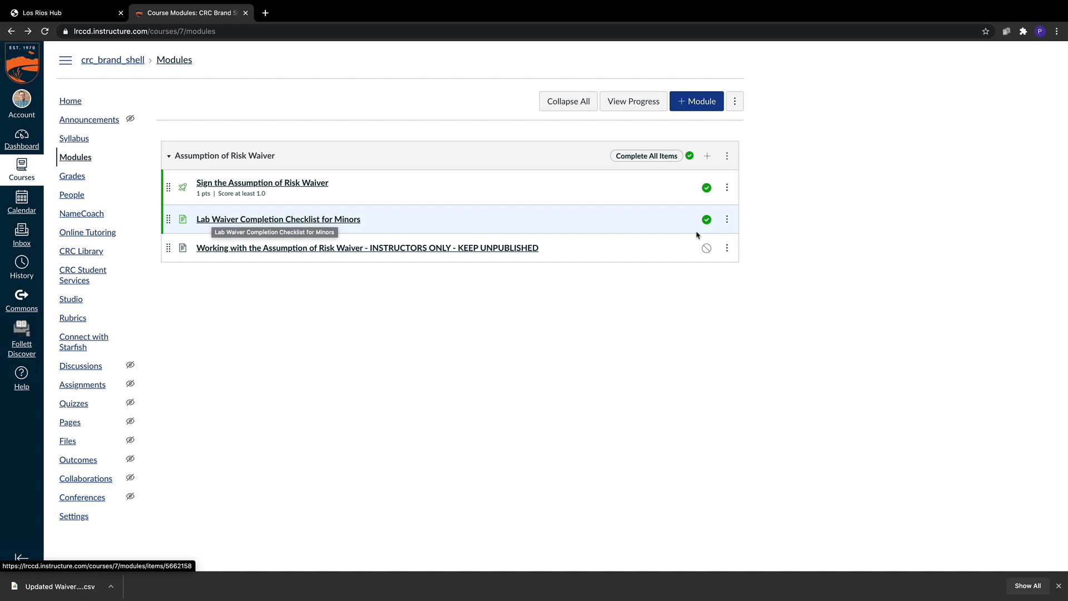
Open the Lab Waiver Completion Checklist for Minors page from the course modules and highlight its heading.
{"action": "left_click", "coordinate": [277, 220]}
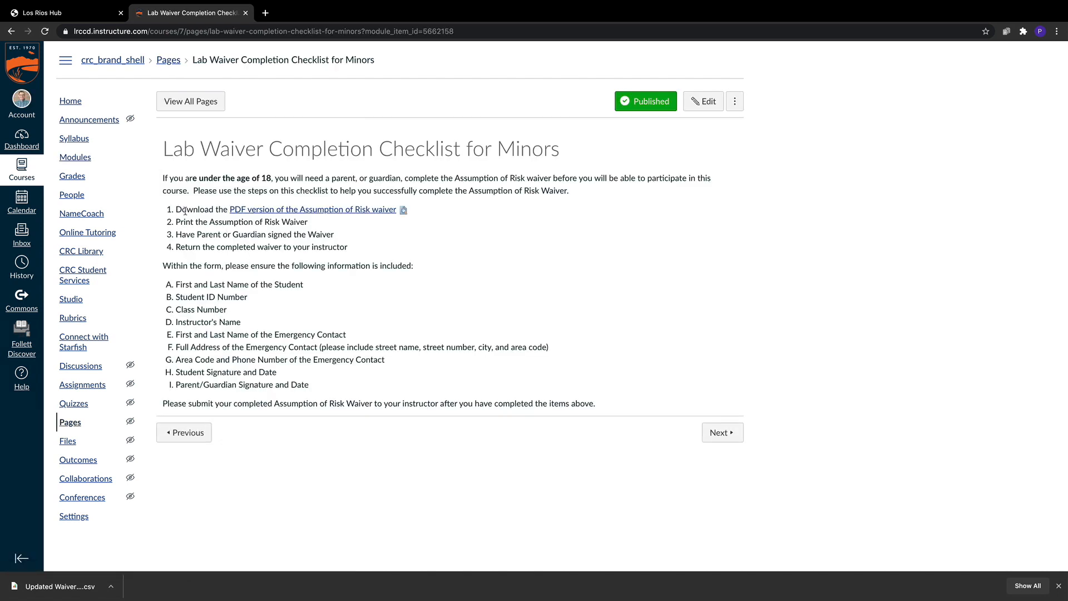
{"action": "left_click_drag", "start_coordinate": [183, 209], "coordinate": [346, 247]}
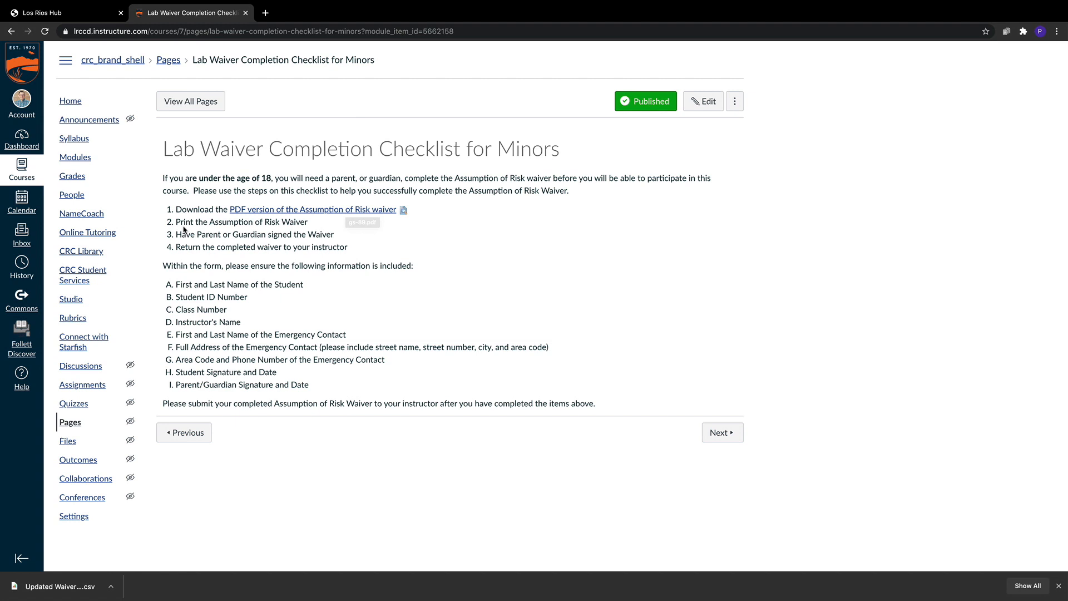
{"action": "mouse_move", "coordinate": [178, 234]}
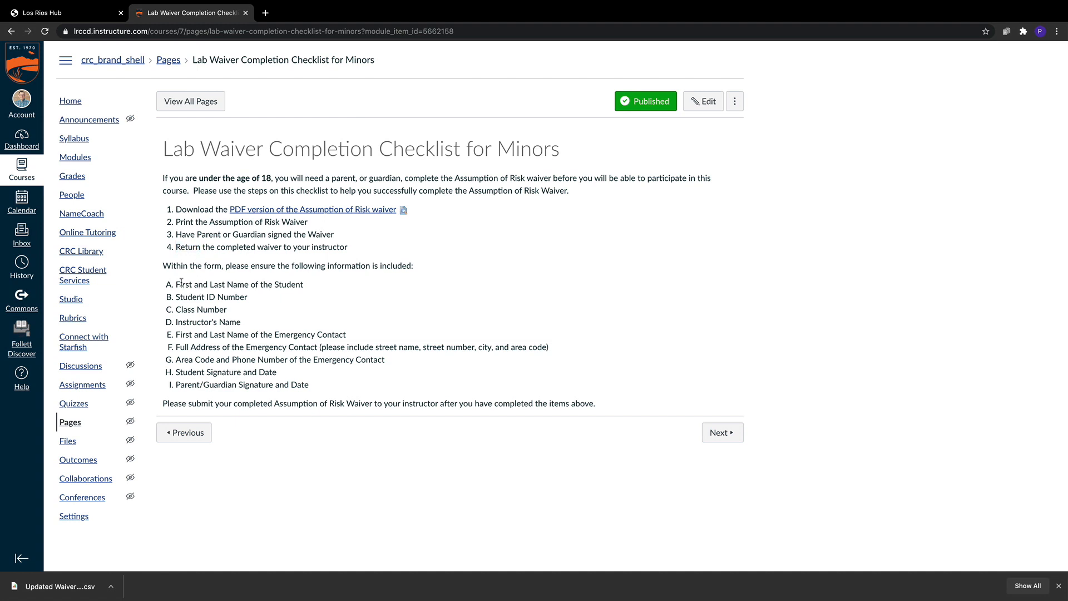
{"action": "left_click_drag", "start_coordinate": [175, 284], "coordinate": [308, 384]}
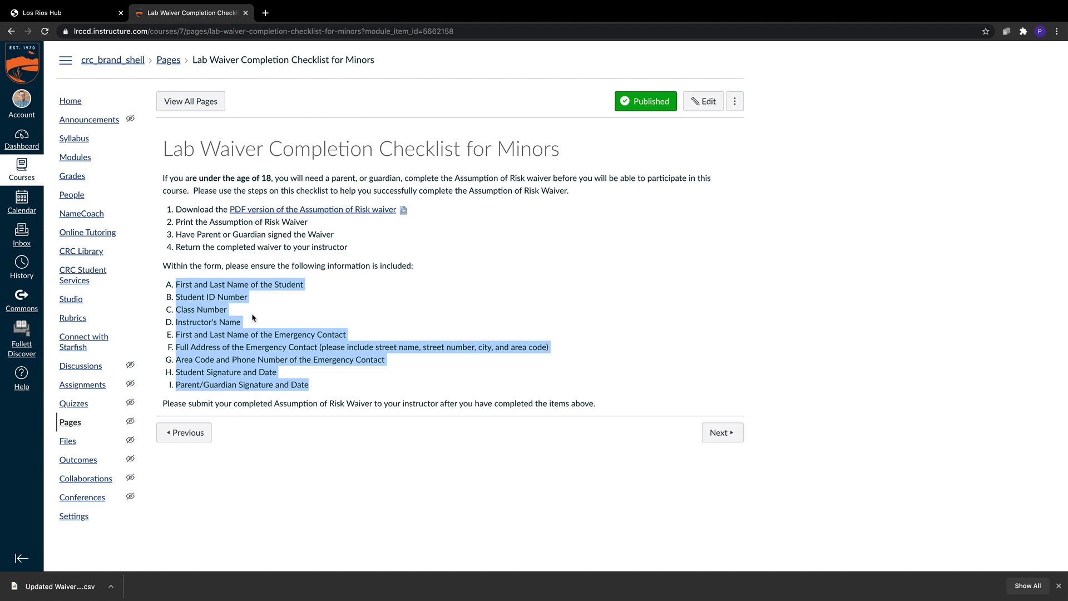
{"action": "mouse_move", "coordinate": [231, 369]}
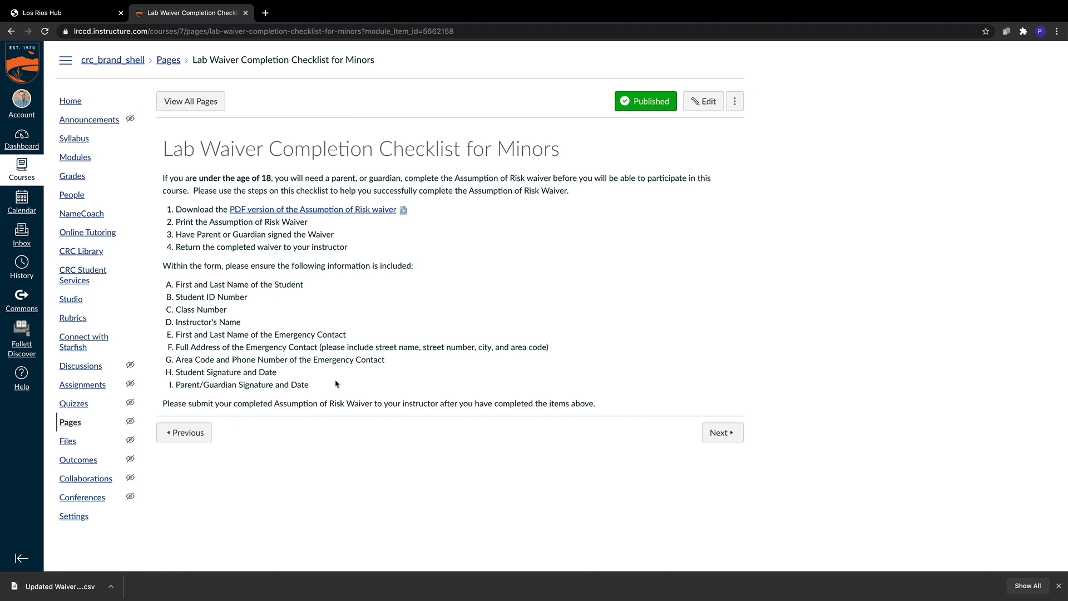
{"action": "mouse_move", "coordinate": [347, 384]}
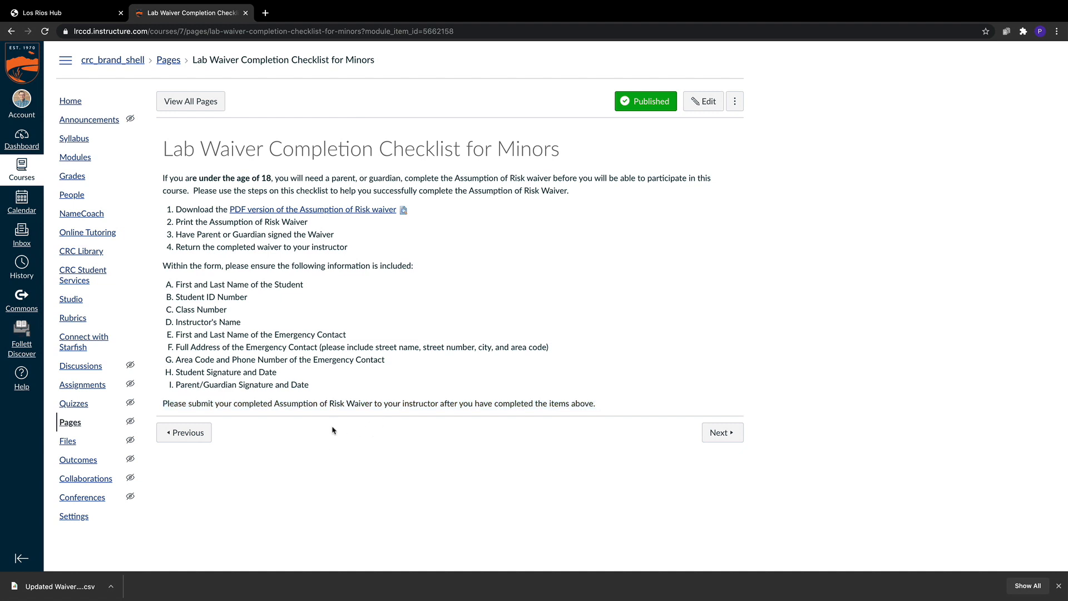
{"action": "mouse_move", "coordinate": [334, 424]}
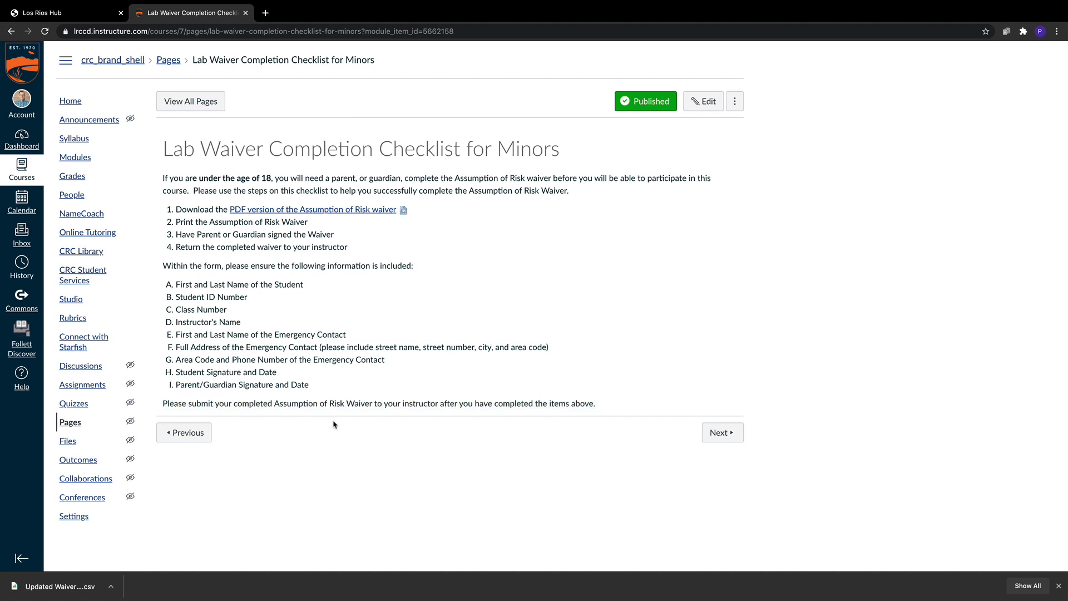